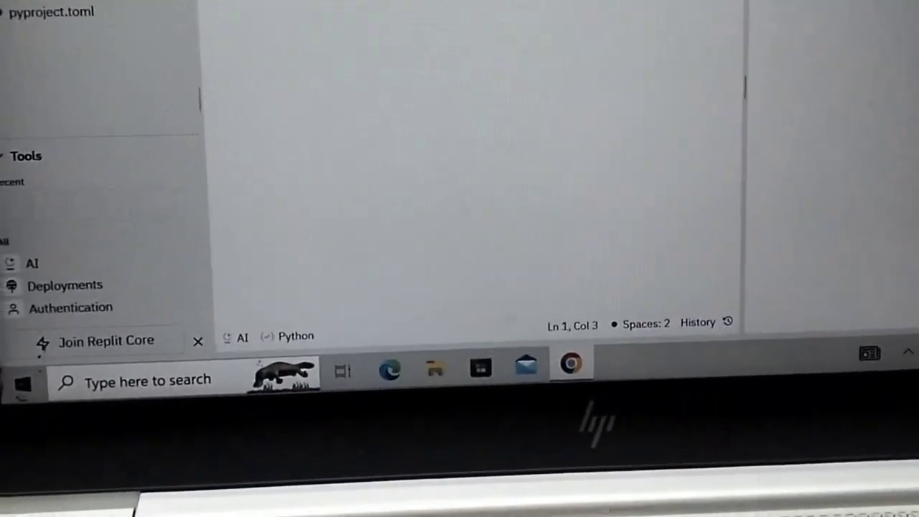
Write print("hello world") on line 1 of main.py
text(print("hello world"")
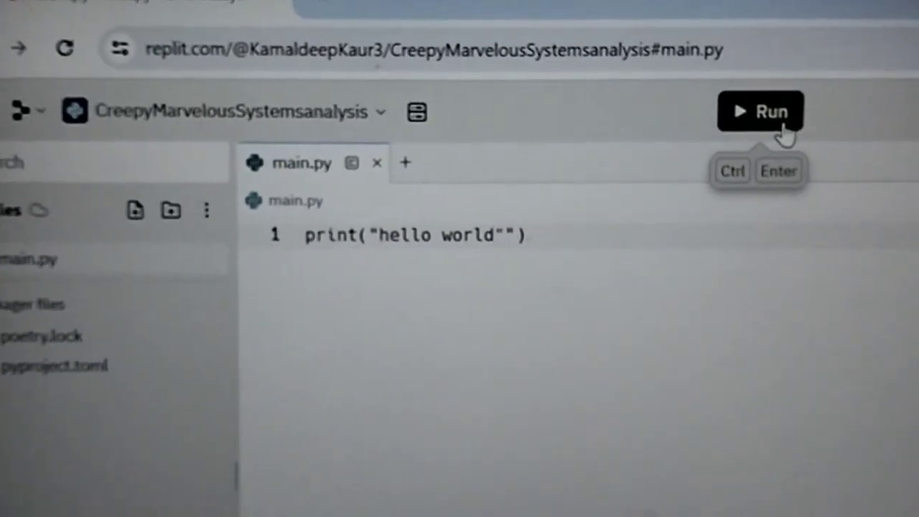
Run main.py so the console prints hello world
click(760, 111)
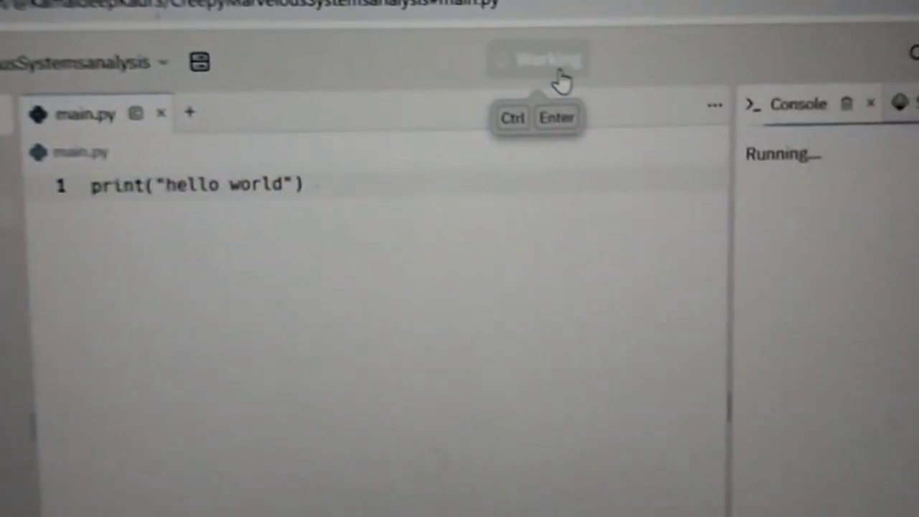
click(537, 59)
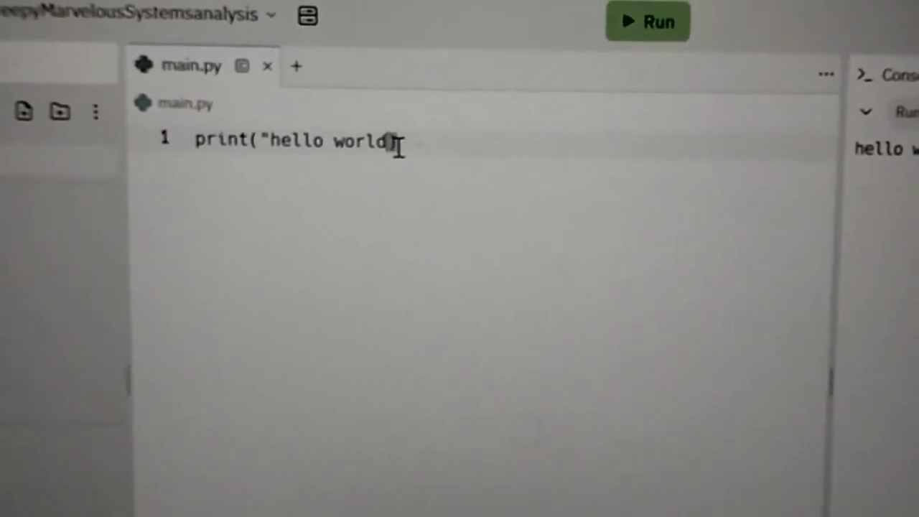
Remove the quotes around hello world and run to get a SyntaxError, then restore them
text())
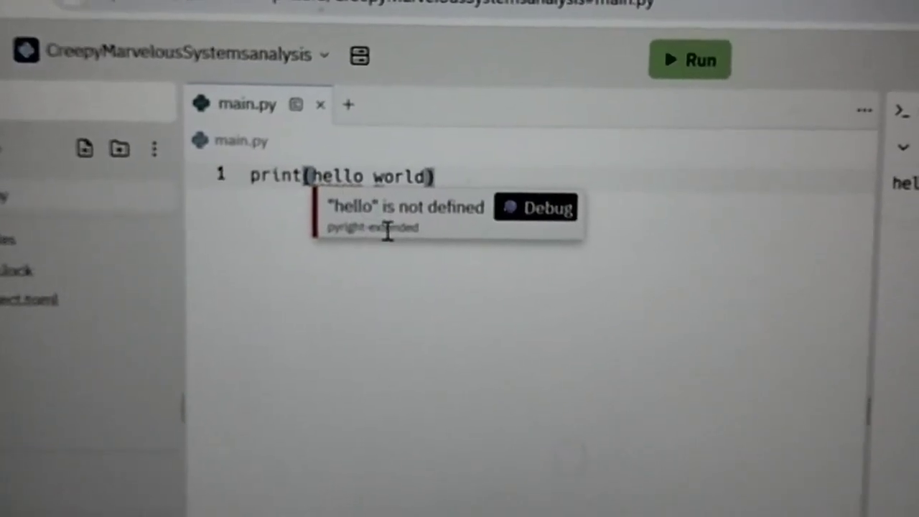
mouse_move(674, 45)
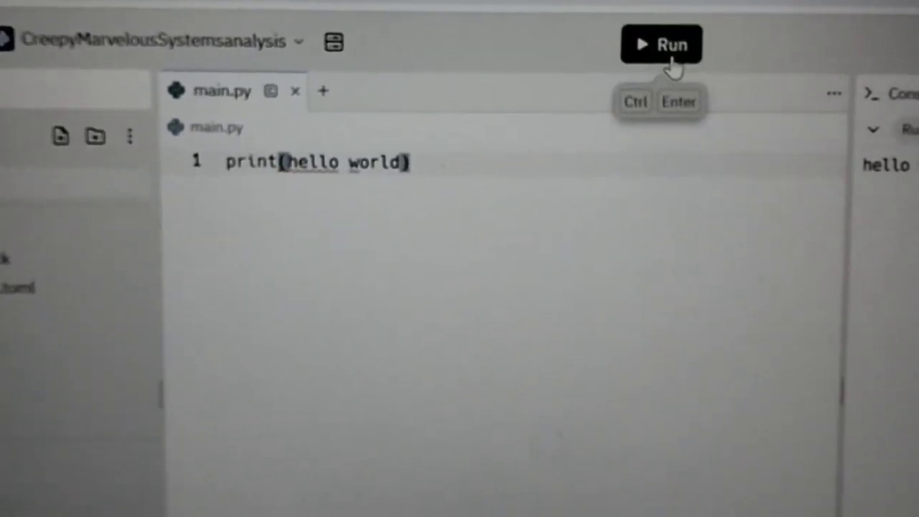
click(661, 43)
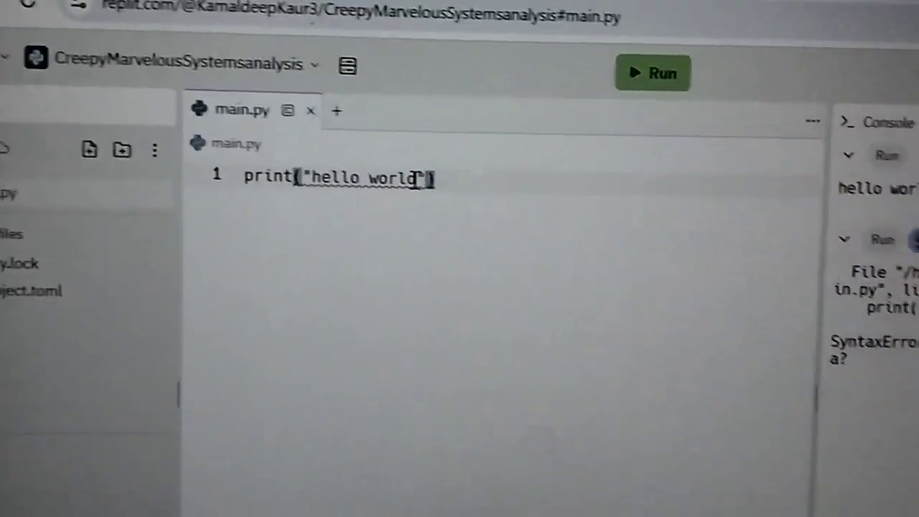
Rerun the corrected code to print hello world again and start line 2
click(610, 89)
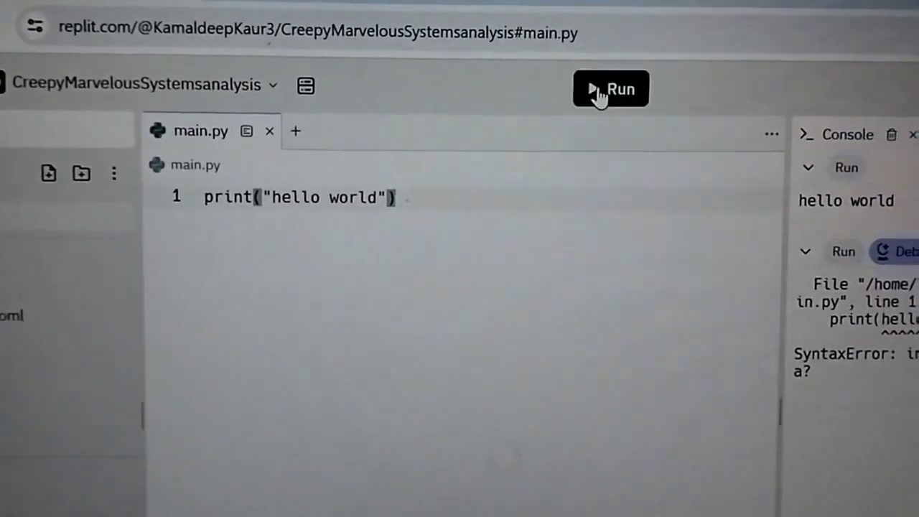
click(610, 89)
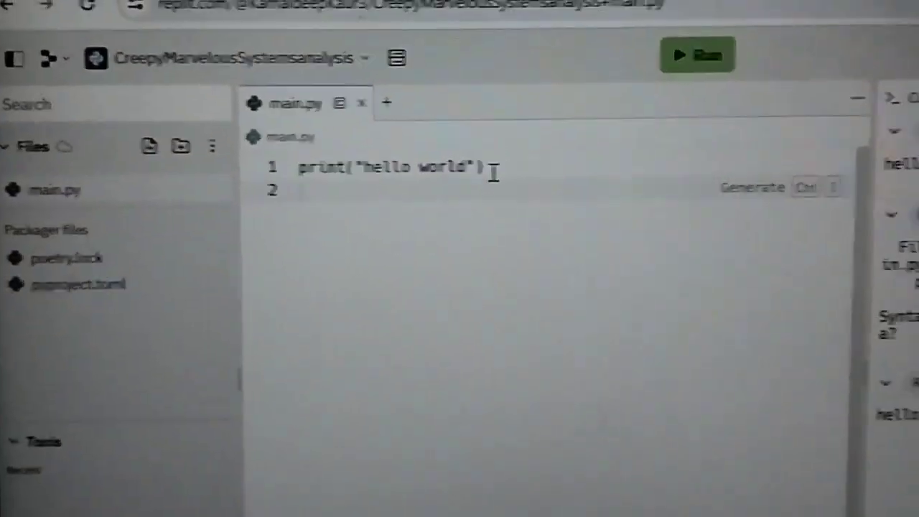
Add print(78) on line 2 and run so the console shows hello world and 78
text(pr)
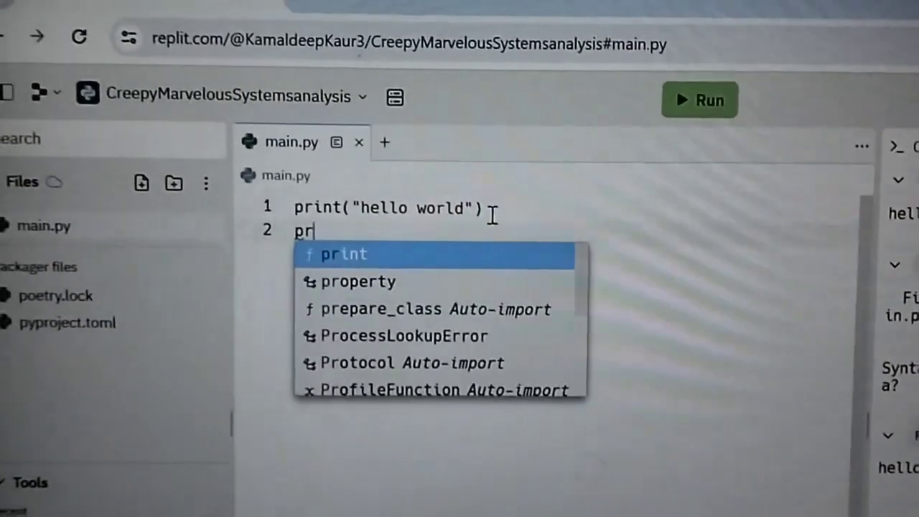
text(int(78)
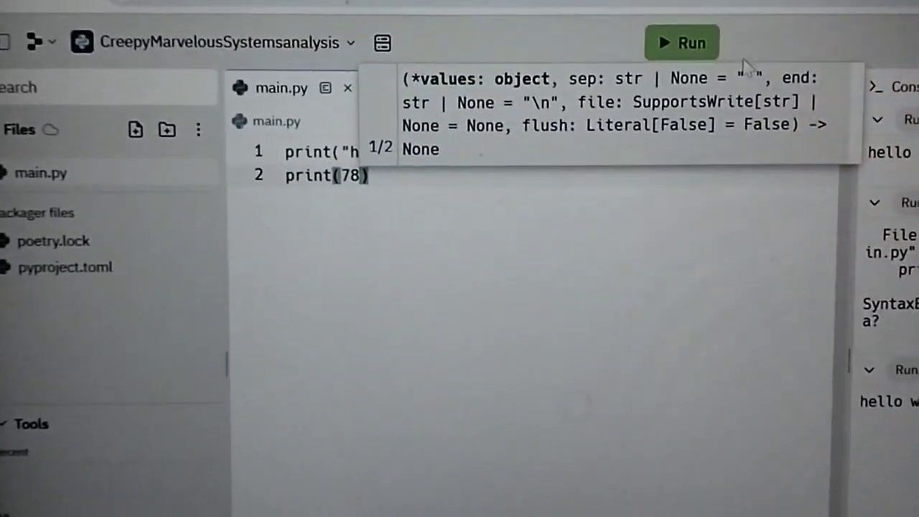
click(681, 43)
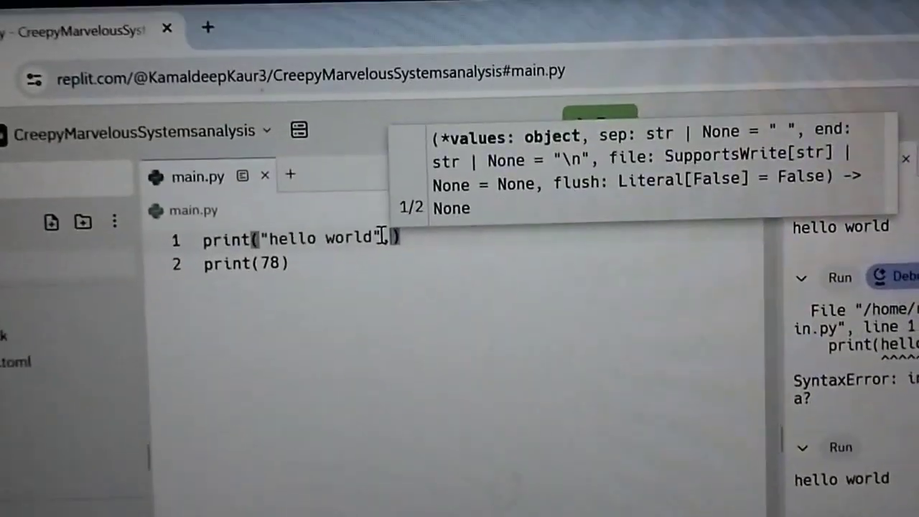
Add ,45 to the first print and run to get hello world 45 and 78
text(45)
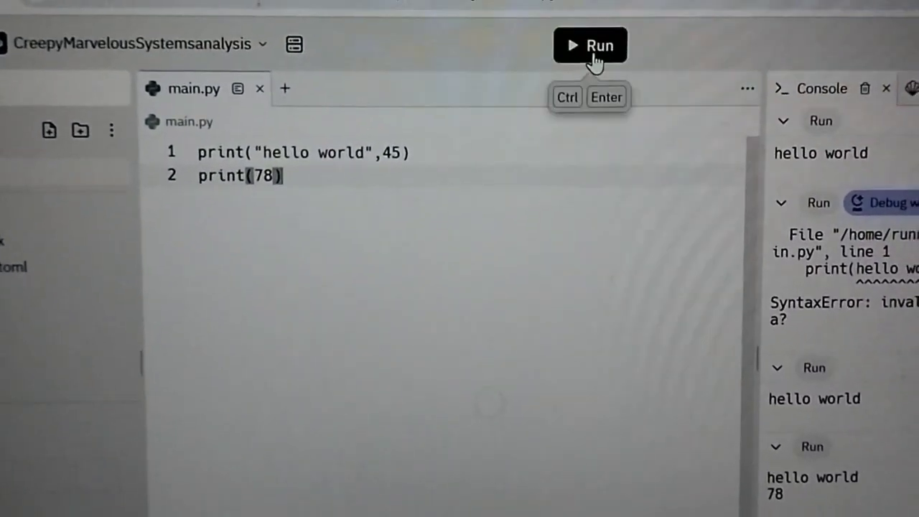
click(591, 45)
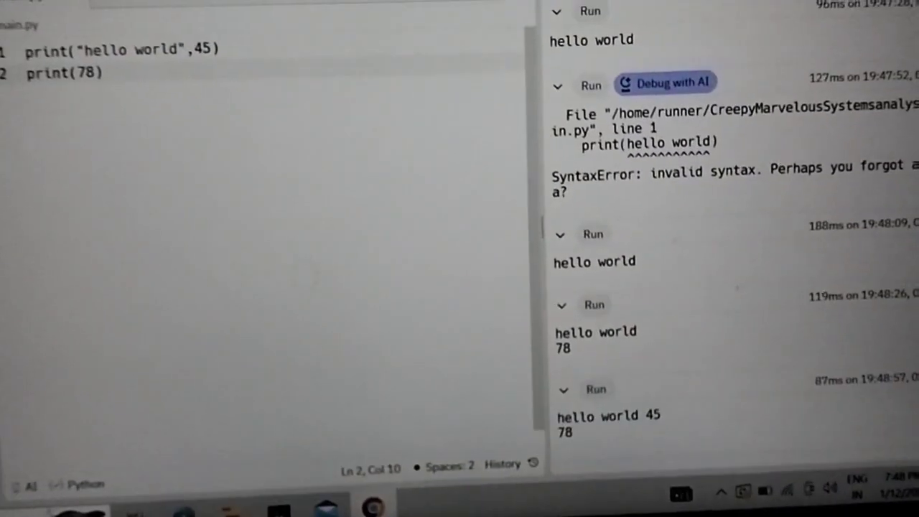